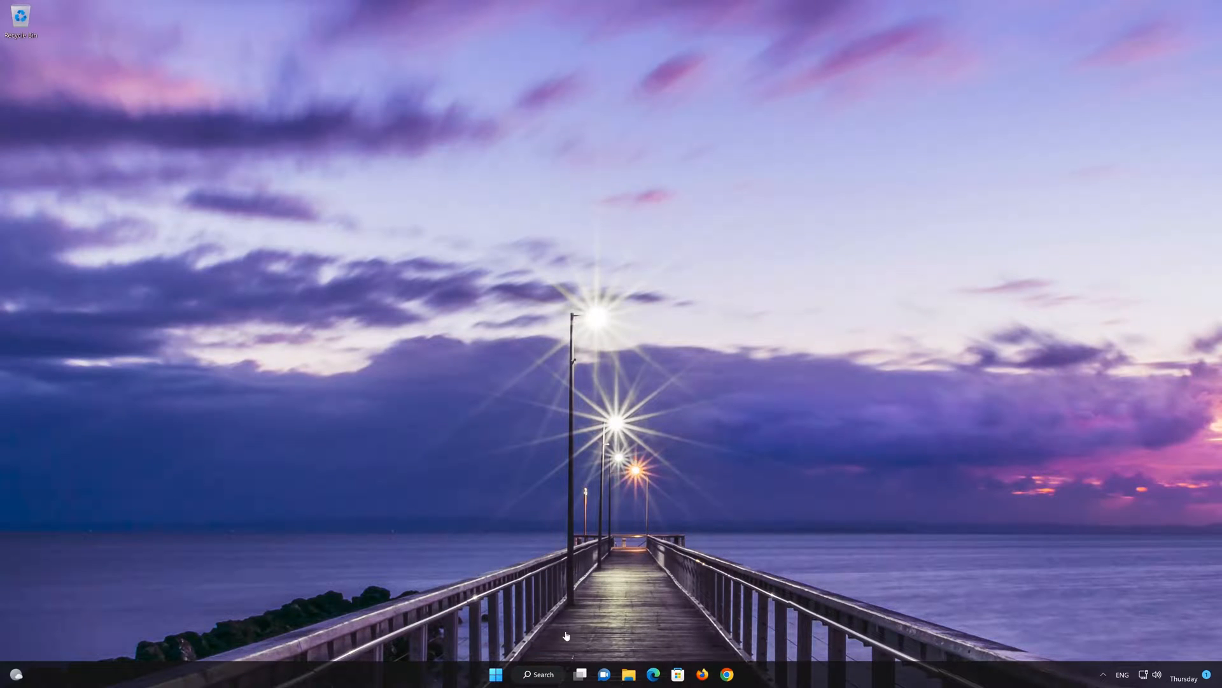
Step: Bring up the Start button's quick-access (Win+X) menu of system tools
right_click(495, 674)
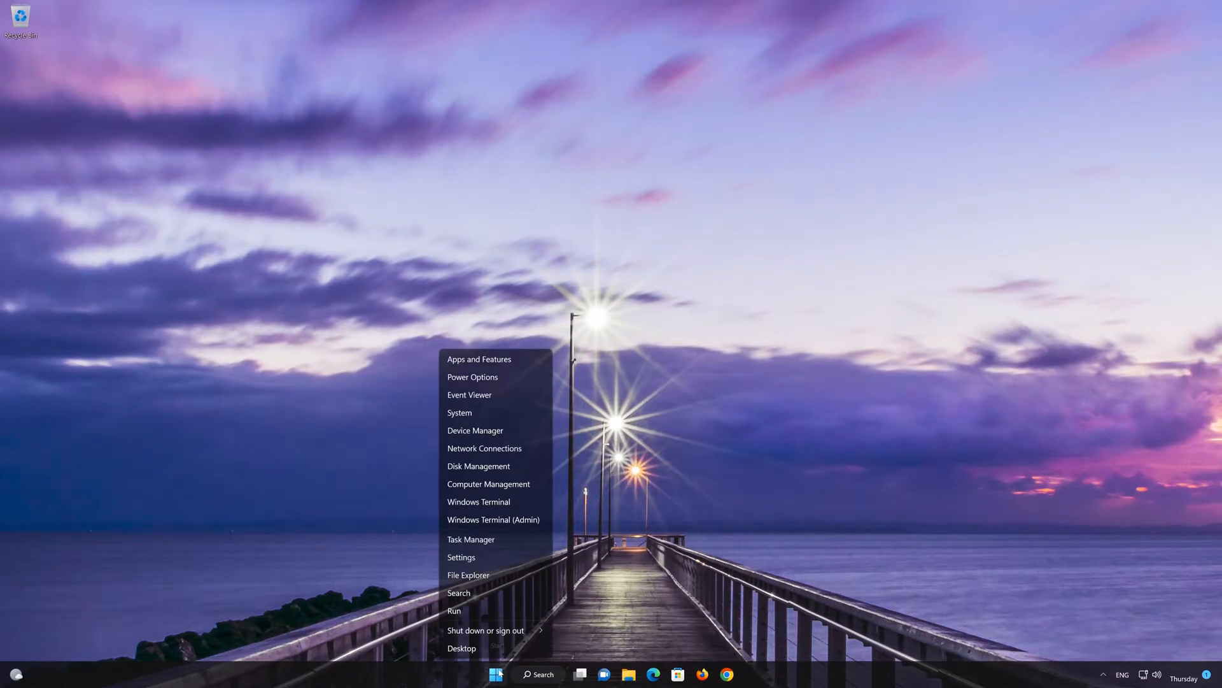
mouse_move(491, 561)
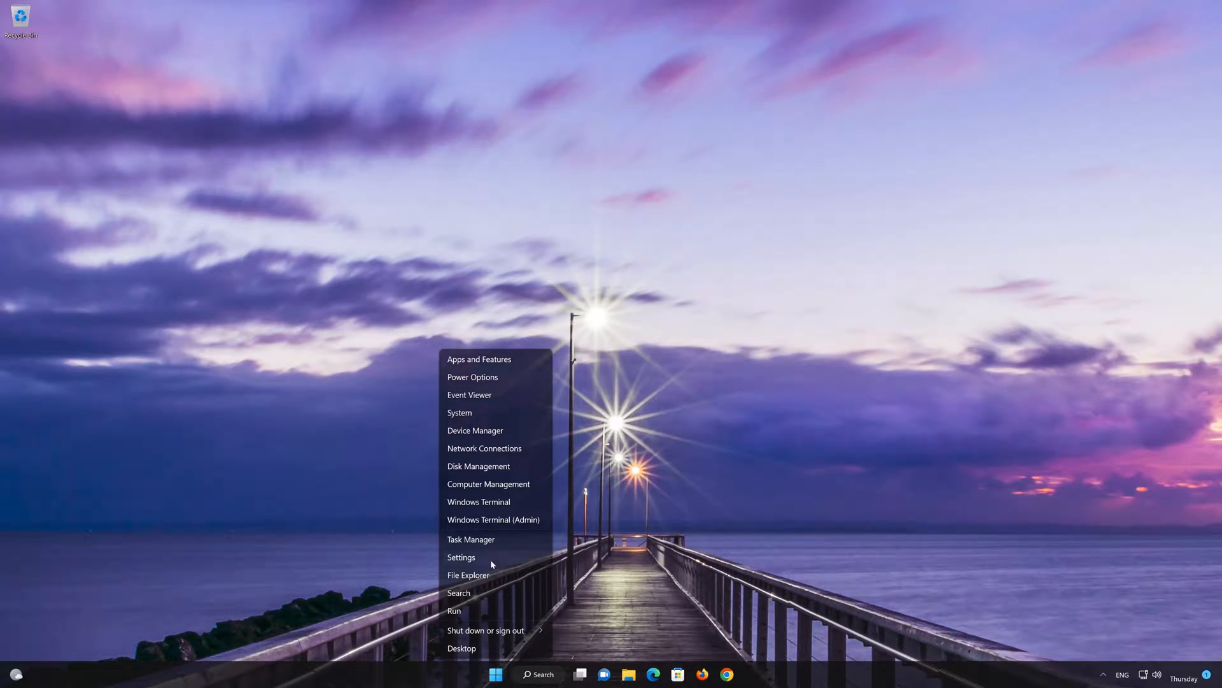
mouse_move(513, 555)
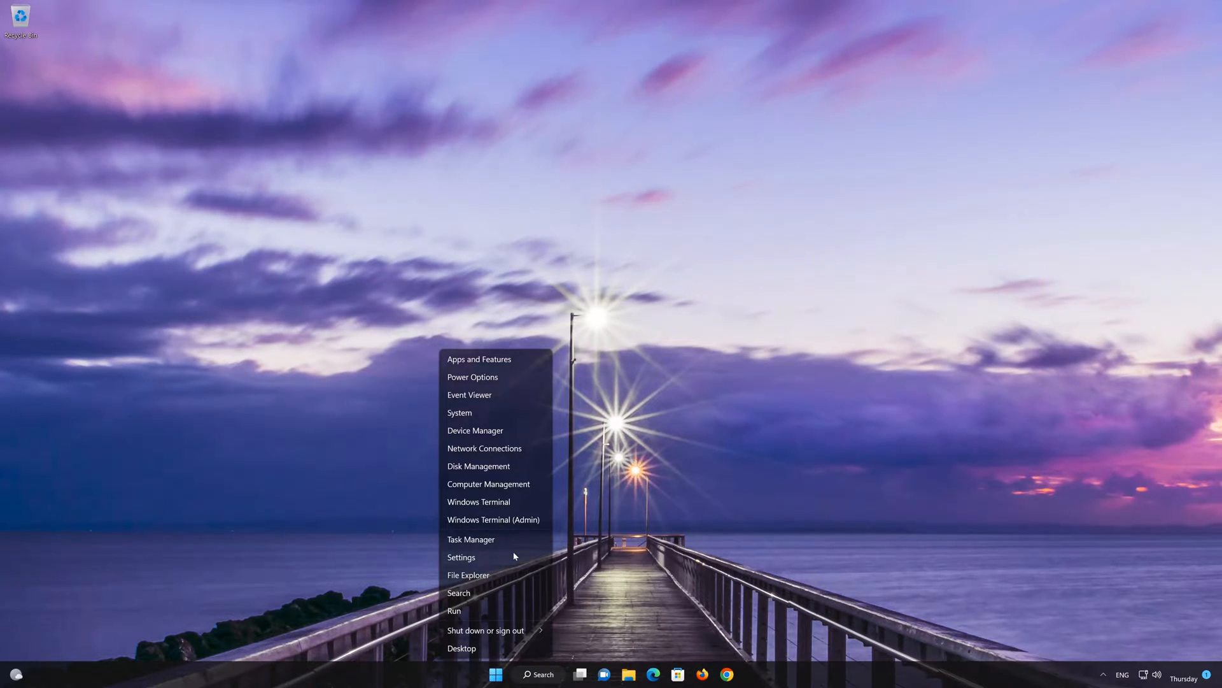
Step: Launch Settings, go to Sound and reach the All sound devices list
click(459, 556)
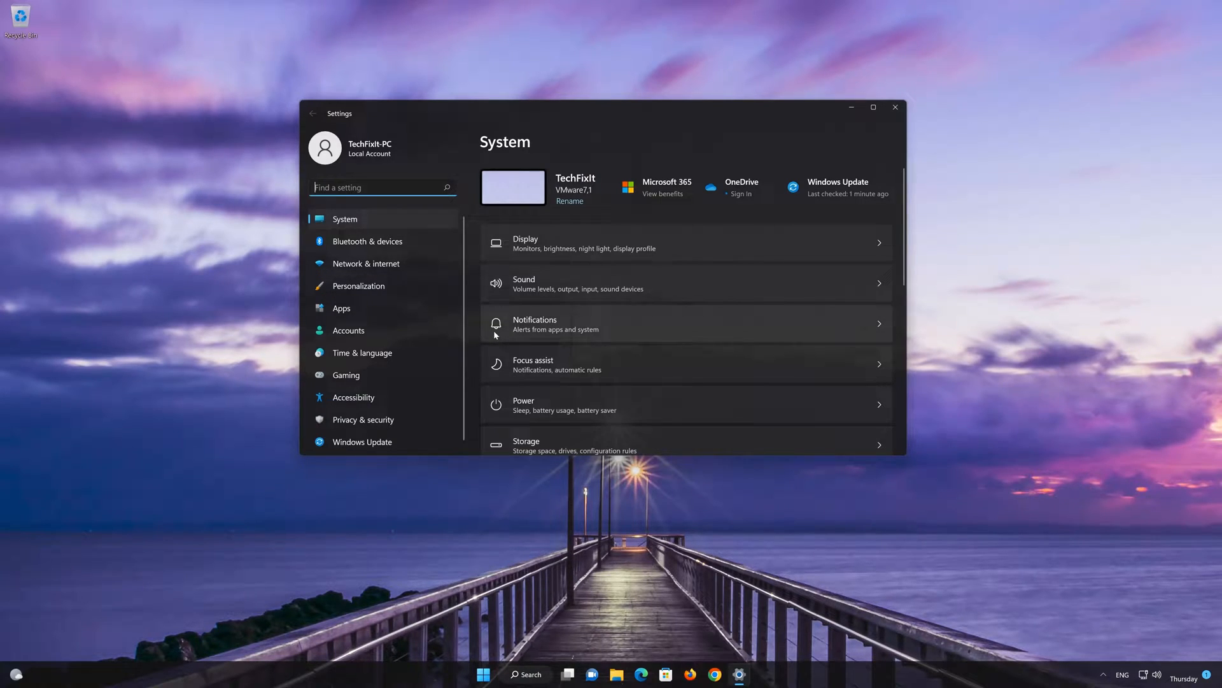
mouse_move(587, 283)
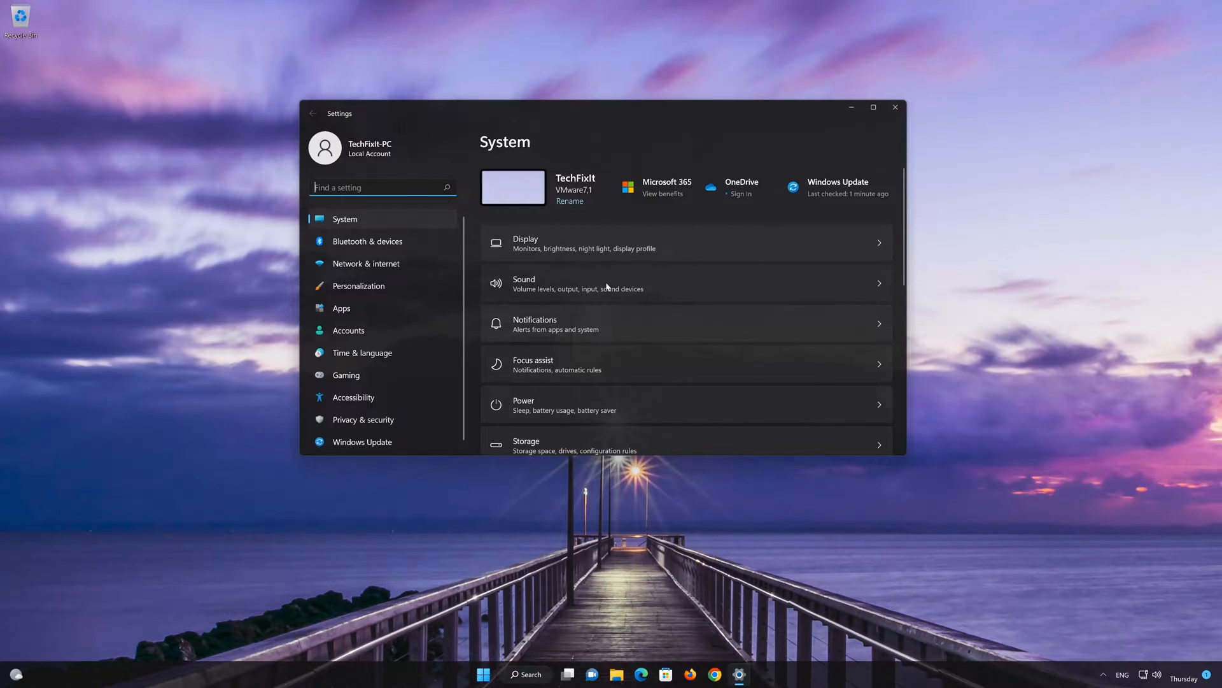
click(578, 283)
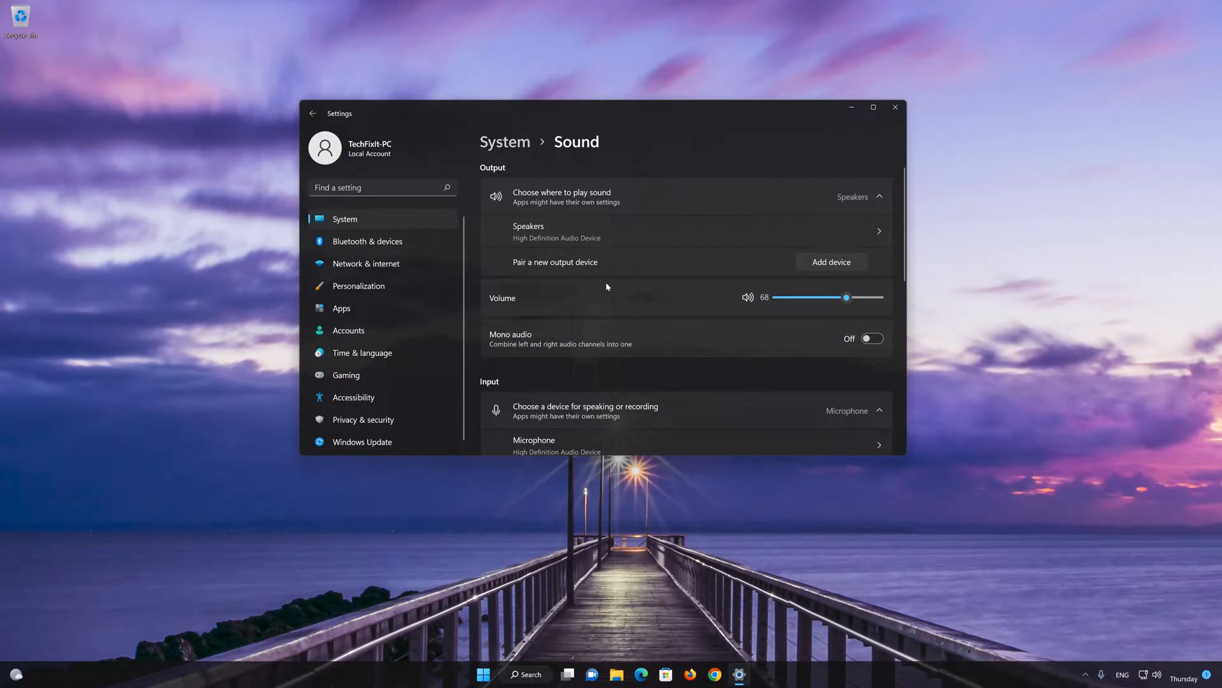
scroll(down, 3)
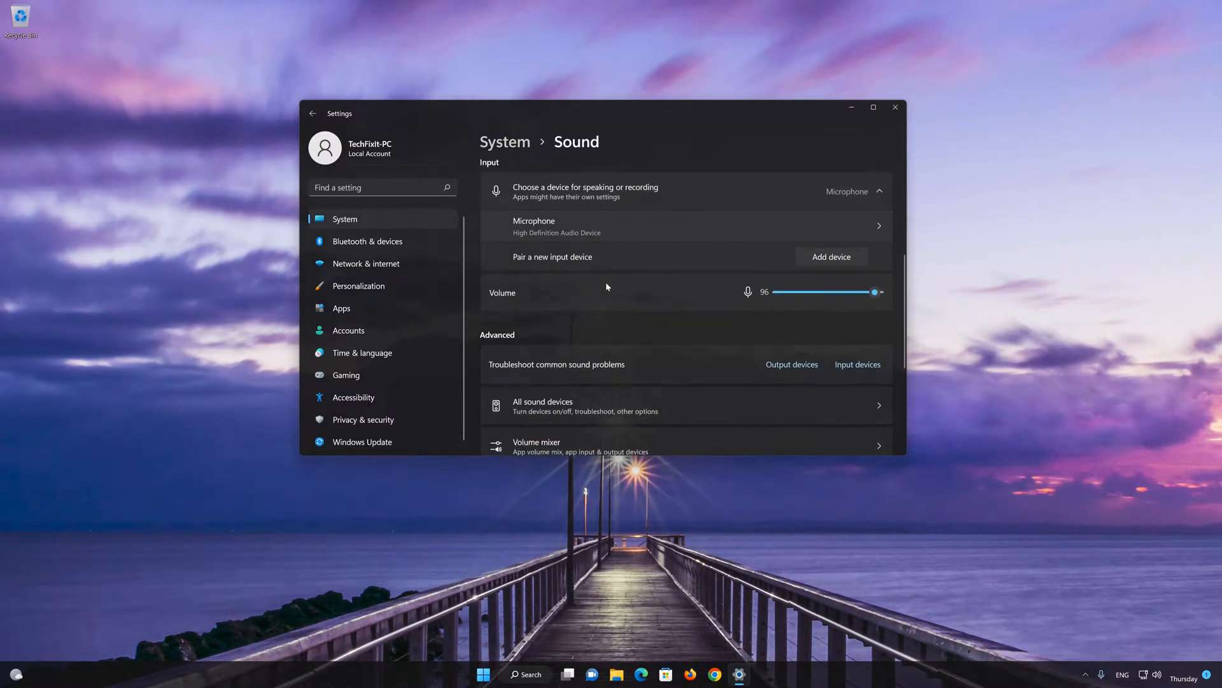
scroll(down, 3)
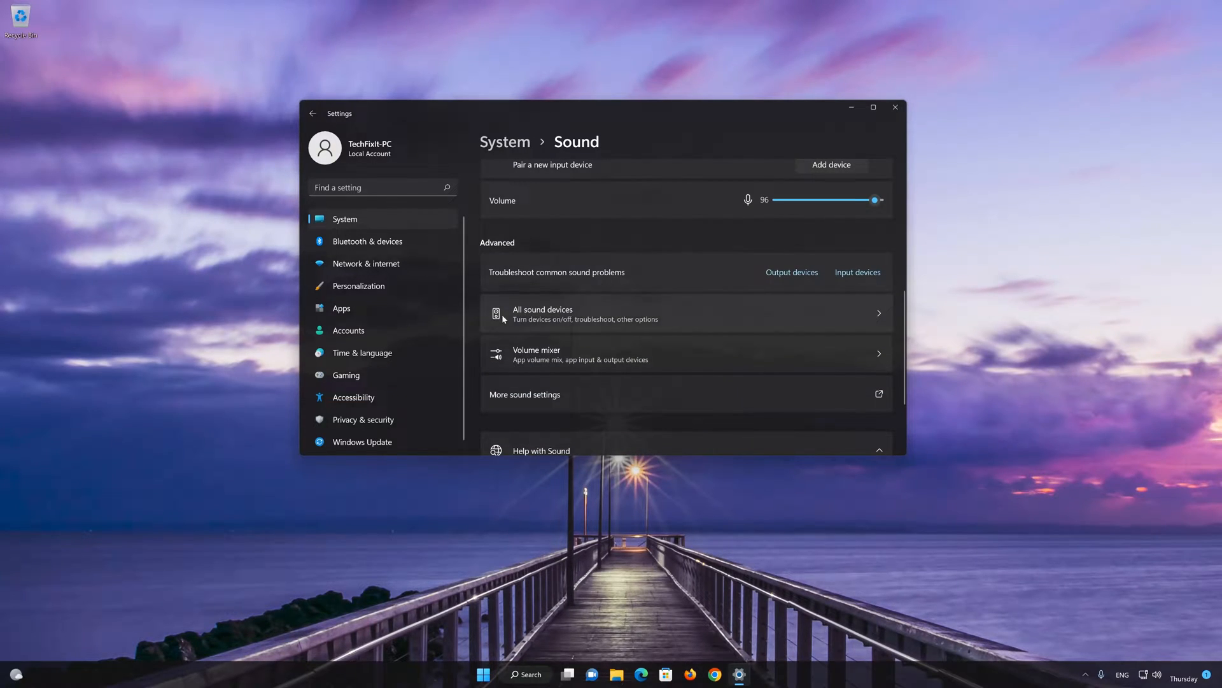
mouse_move(657, 324)
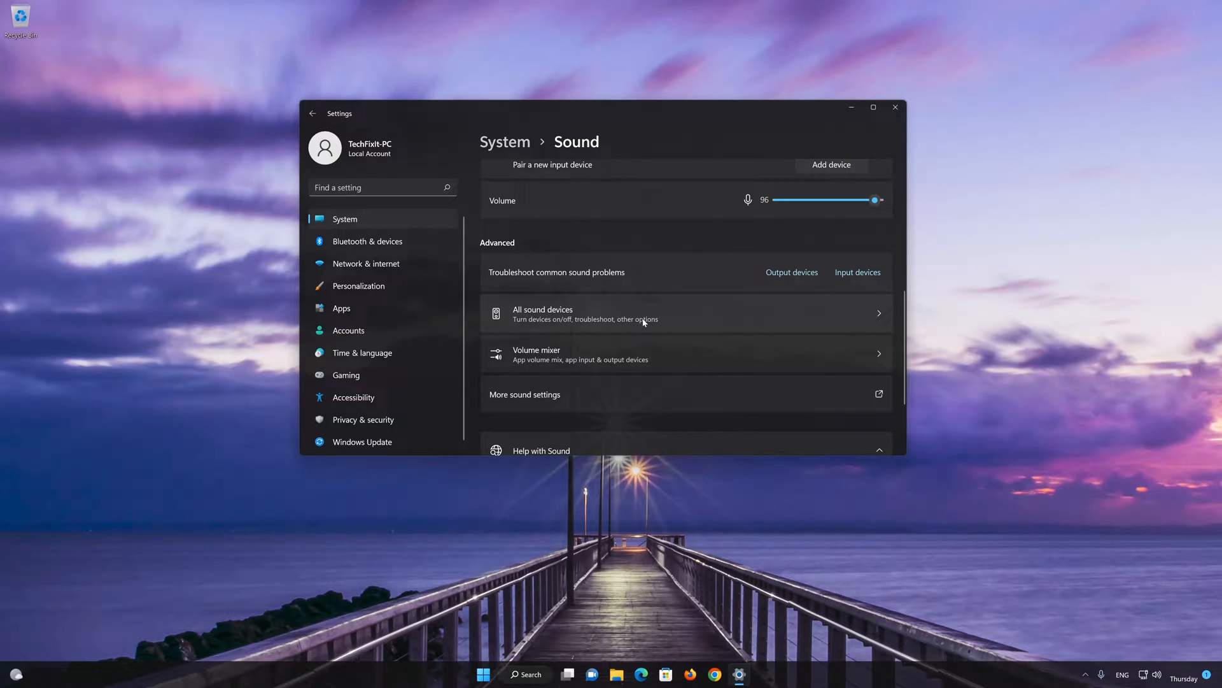
click(643, 313)
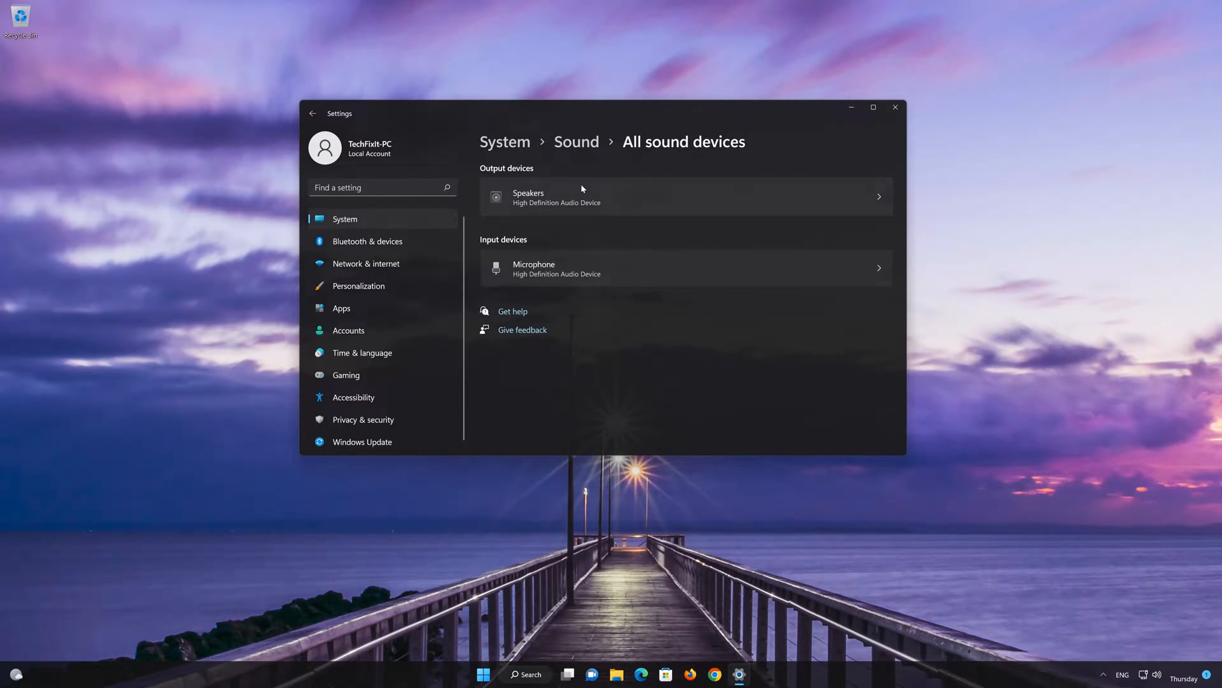
mouse_move(598, 204)
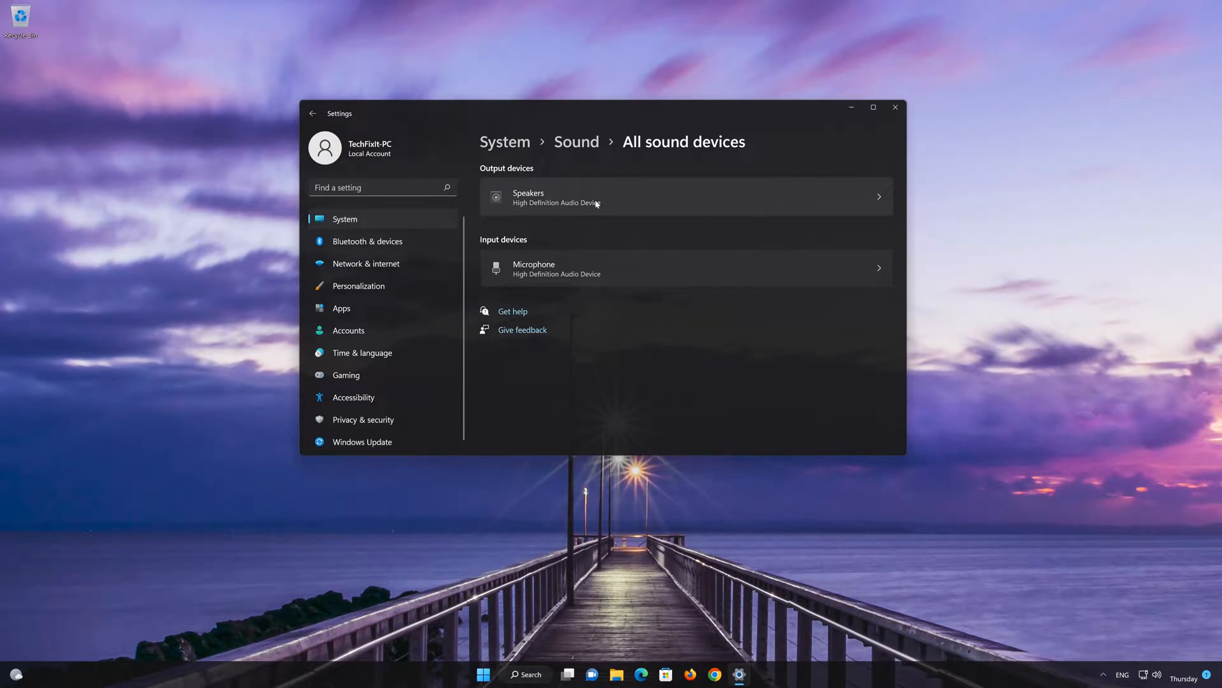
mouse_move(617, 199)
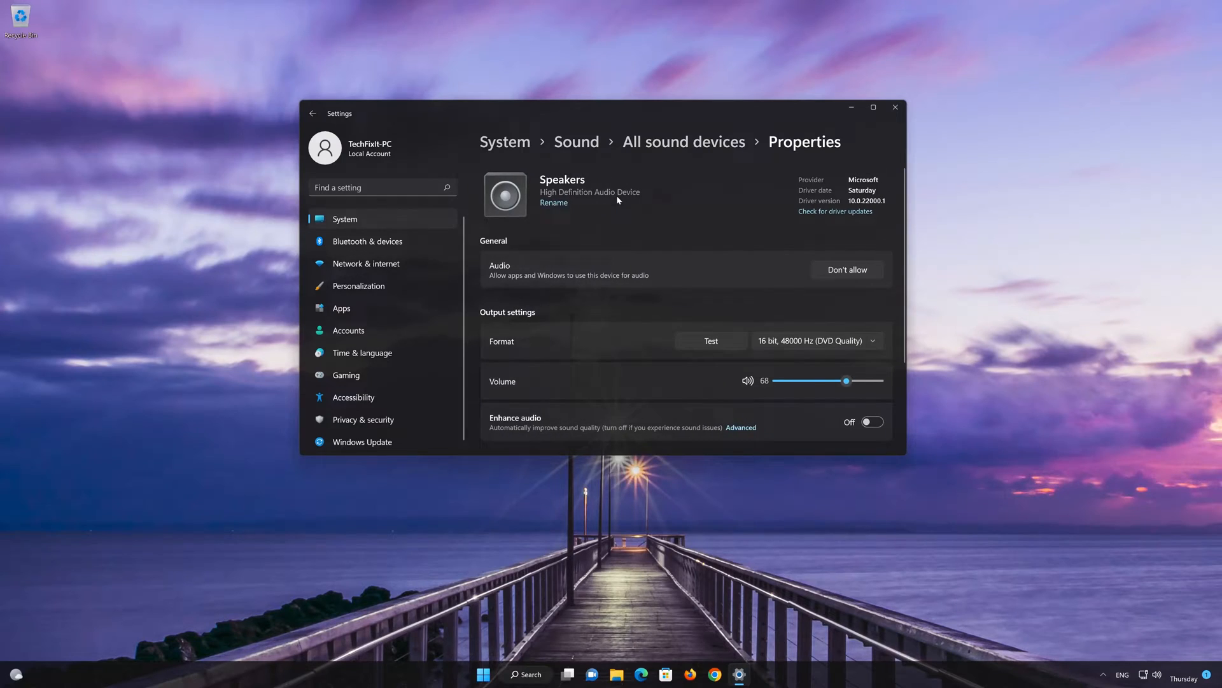
Step: On the Speakers properties page, show the spatial sound Type choices (currently Off)
scroll(down, 3)
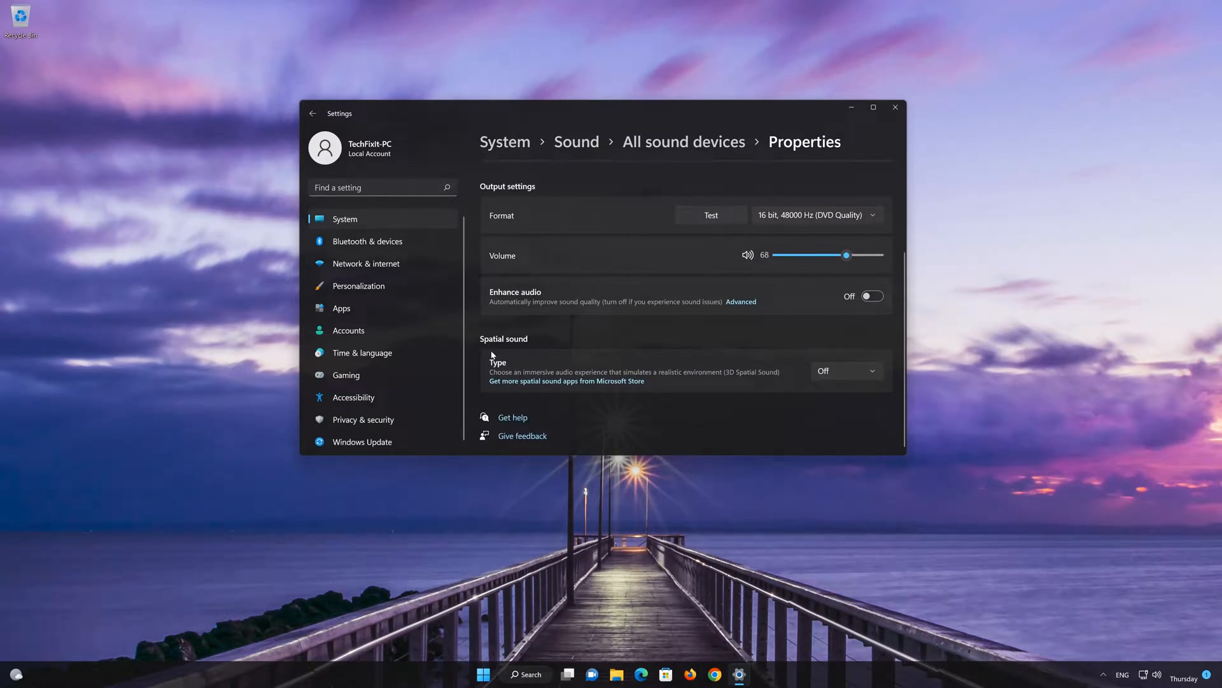
mouse_move(473, 385)
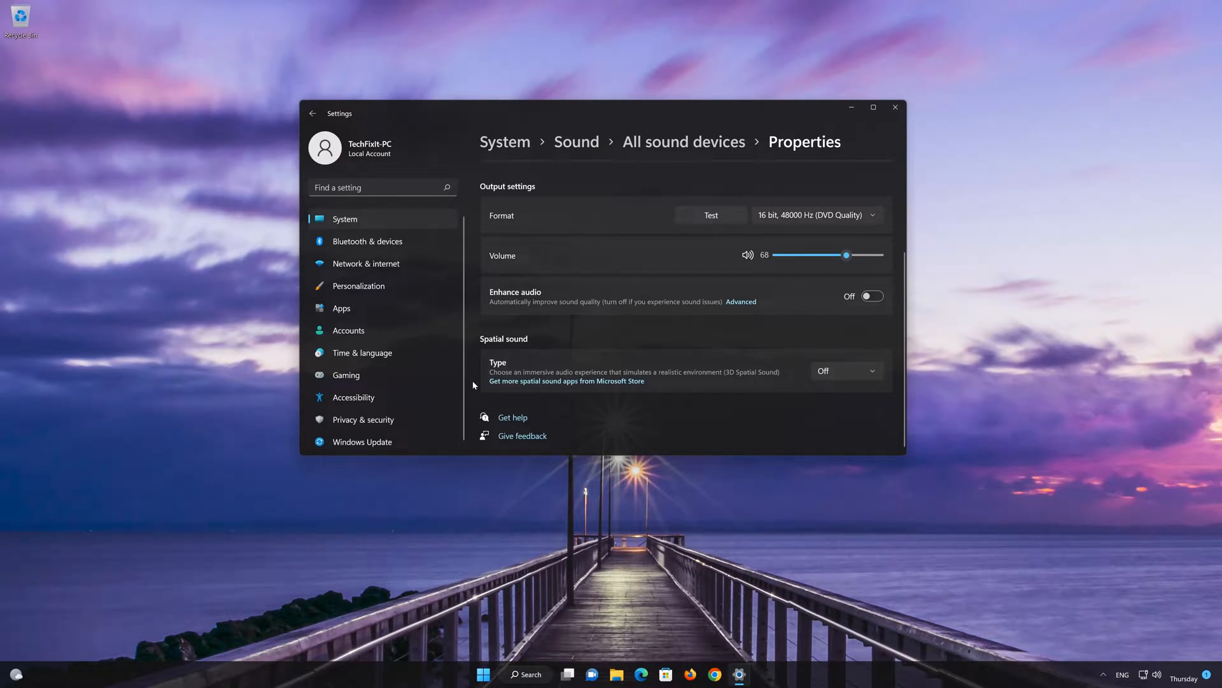
mouse_move(634, 379)
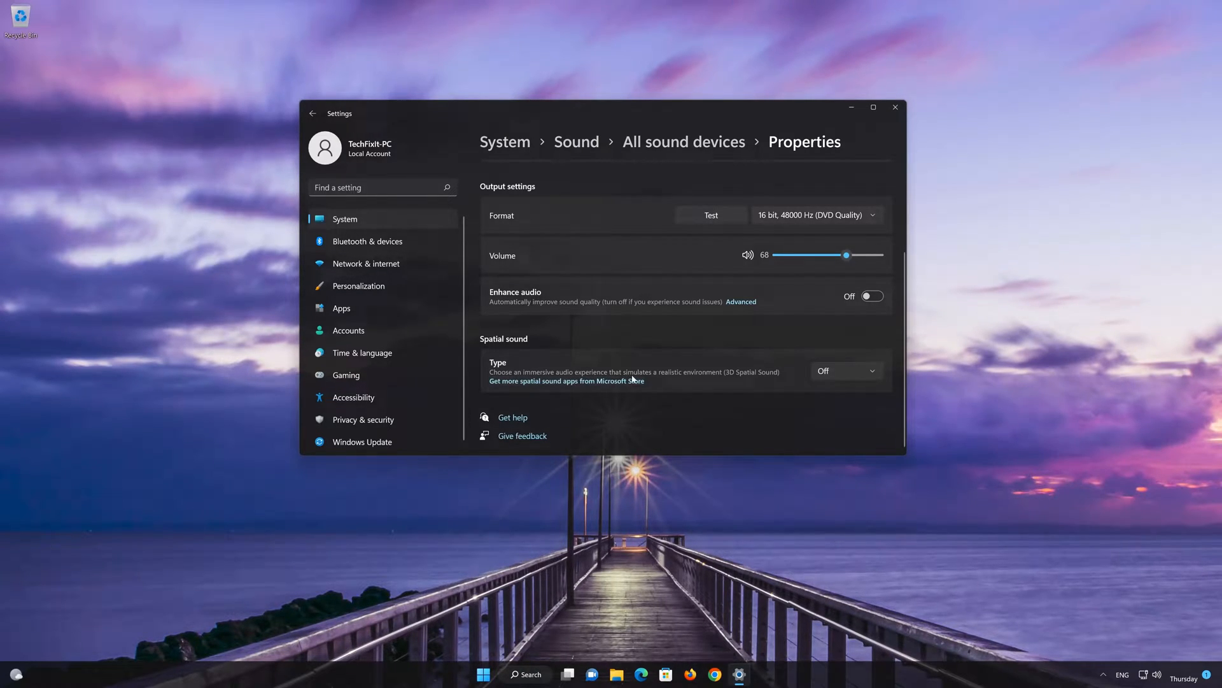
mouse_move(782, 379)
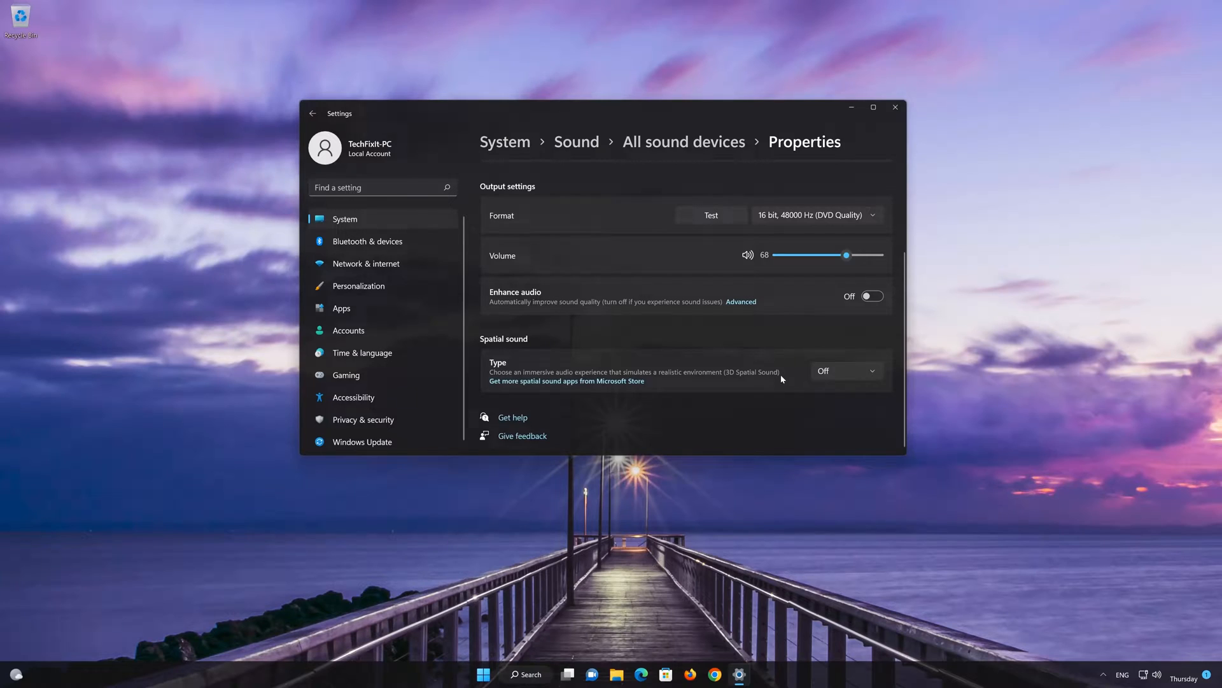
mouse_move(850, 379)
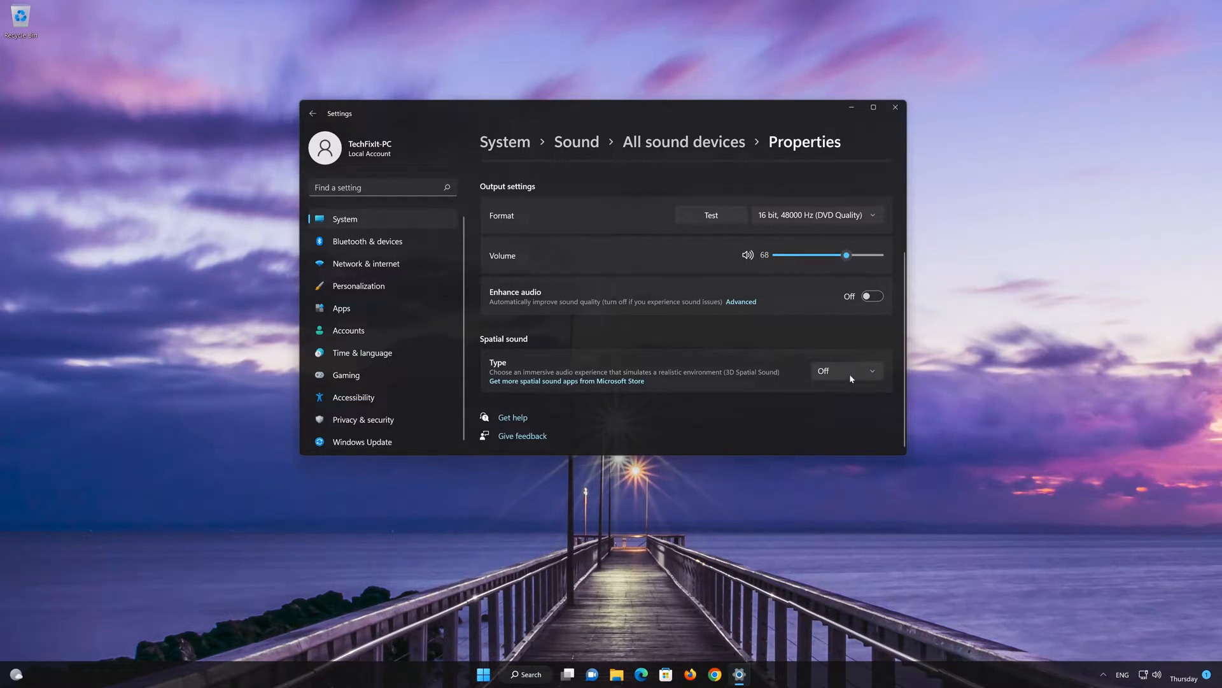
click(845, 370)
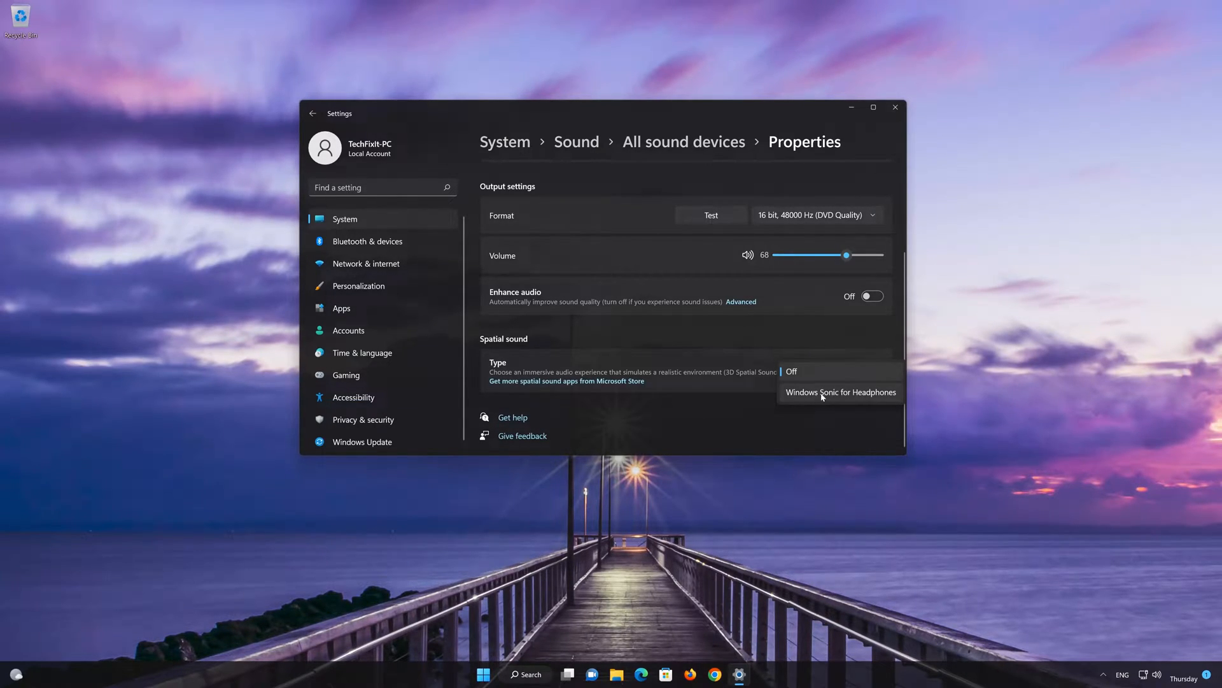
mouse_move(853, 396)
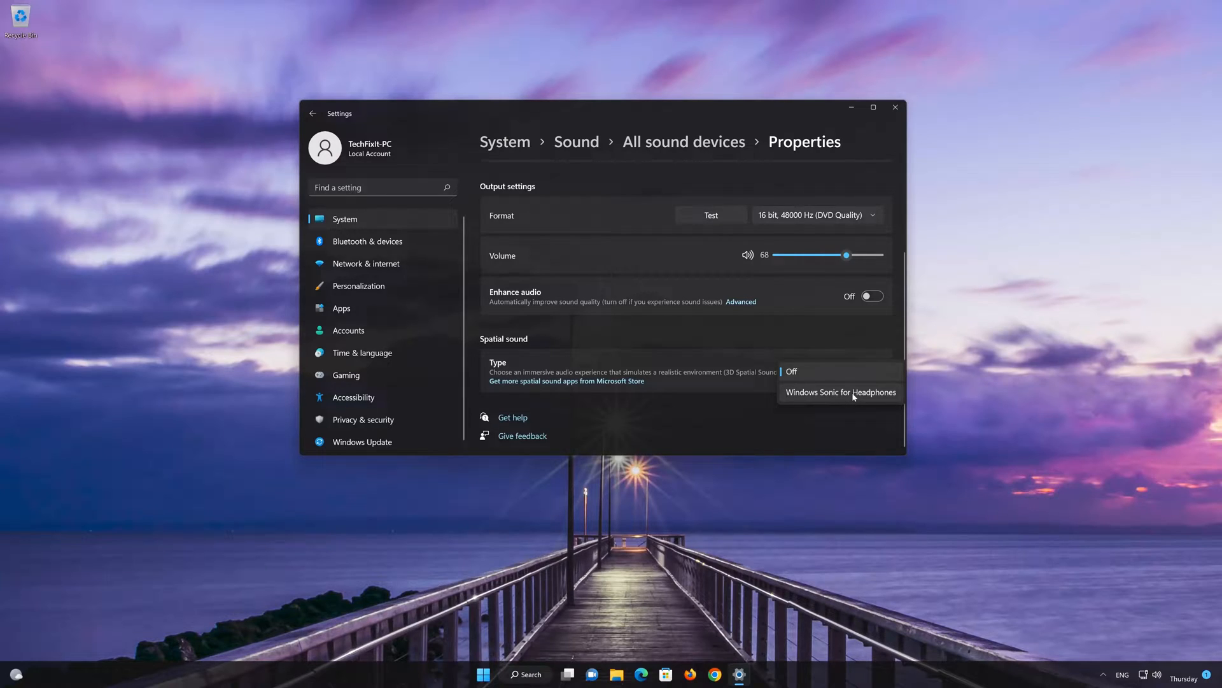
Step: Set the speakers' spatial sound to Windows Sonic for Headphones and close Settings
click(840, 391)
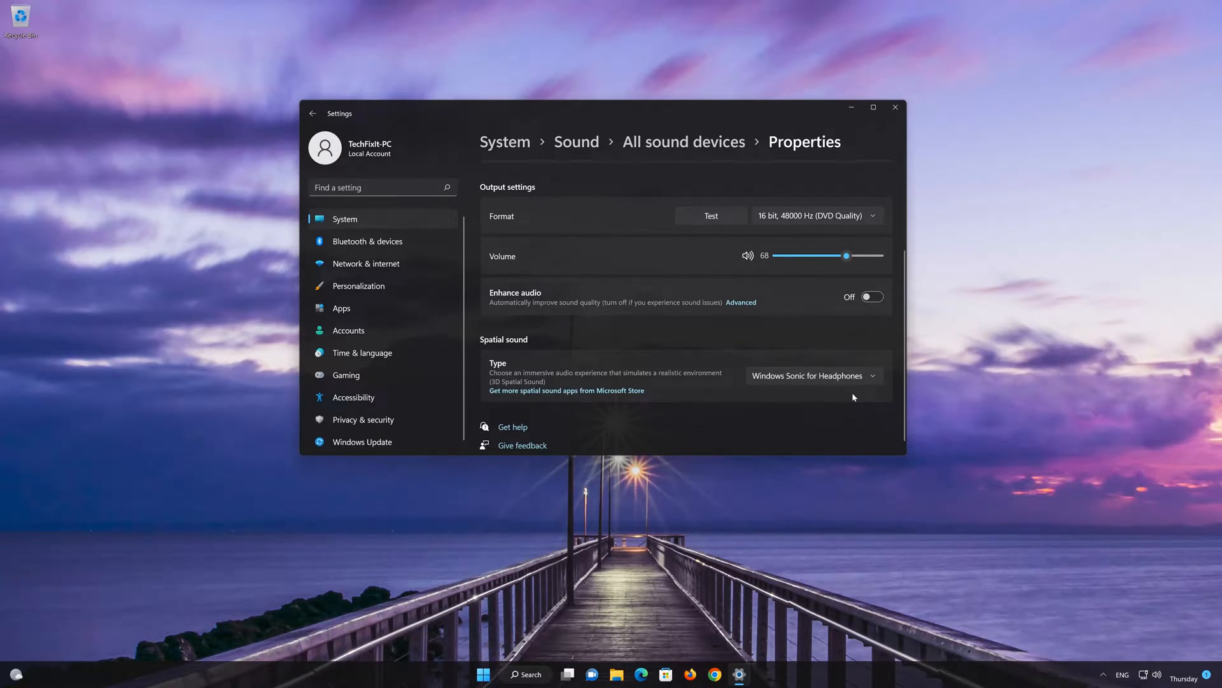
mouse_move(827, 149)
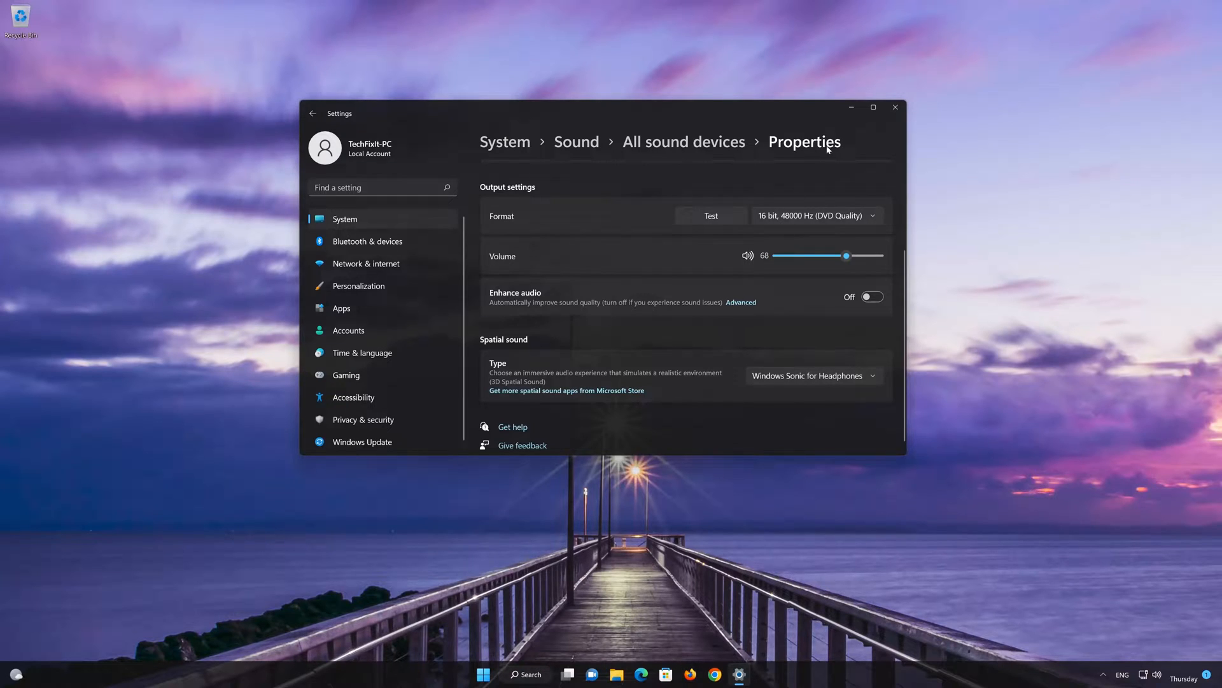
click(894, 107)
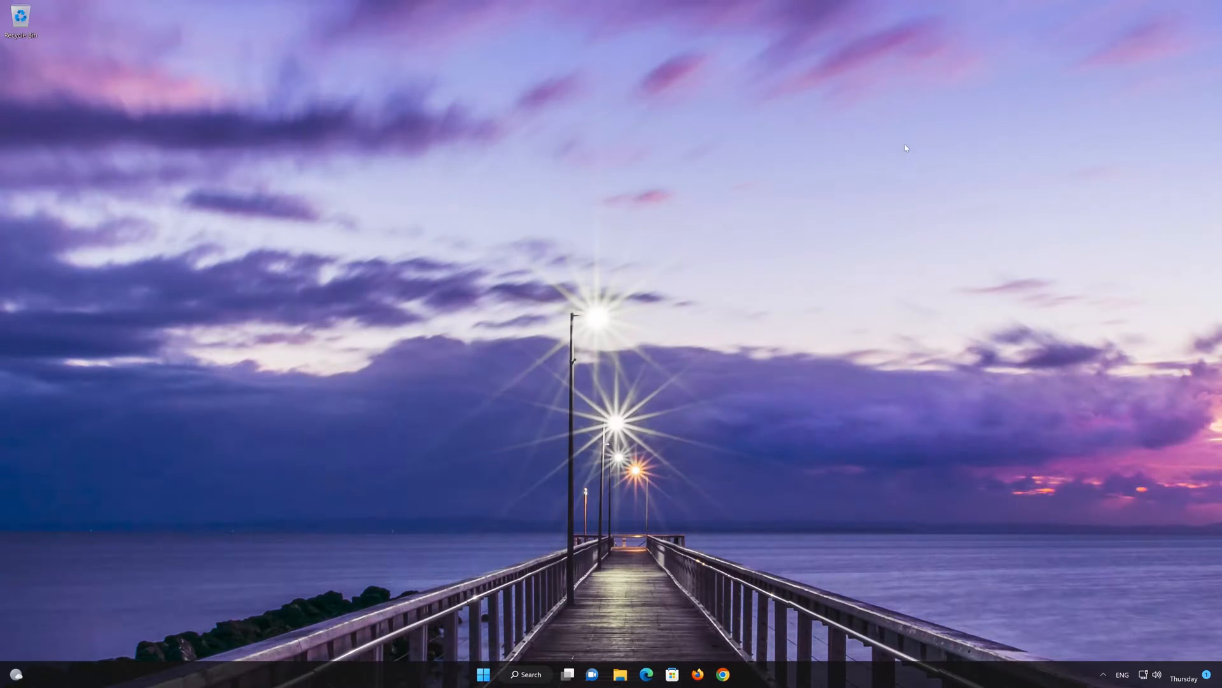
Step: Search the Start menu for 'control panel' to get Control Panel as best match
click(483, 675)
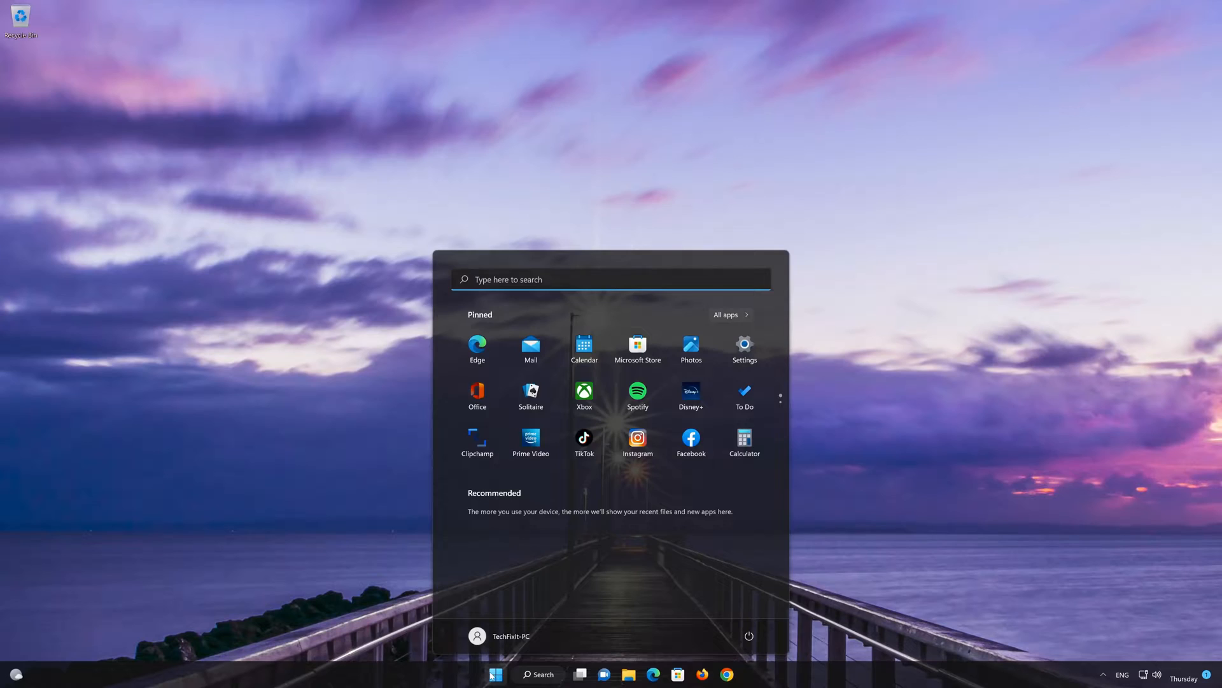
text(control panel)
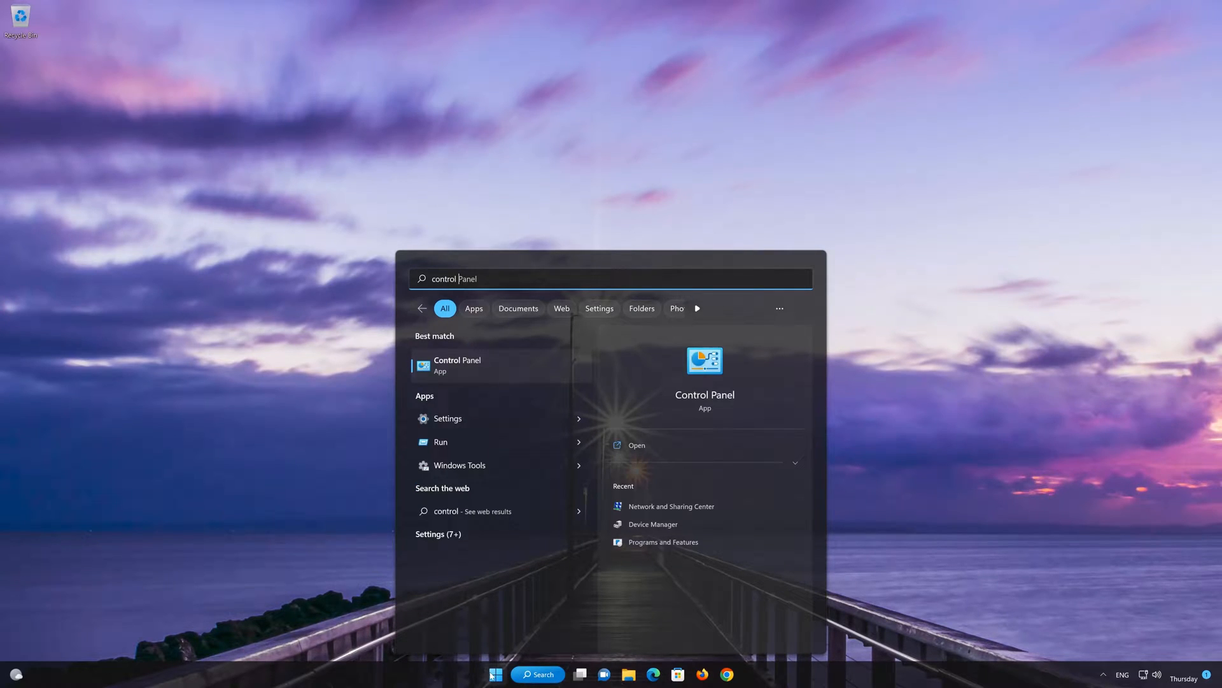
mouse_move(536, 376)
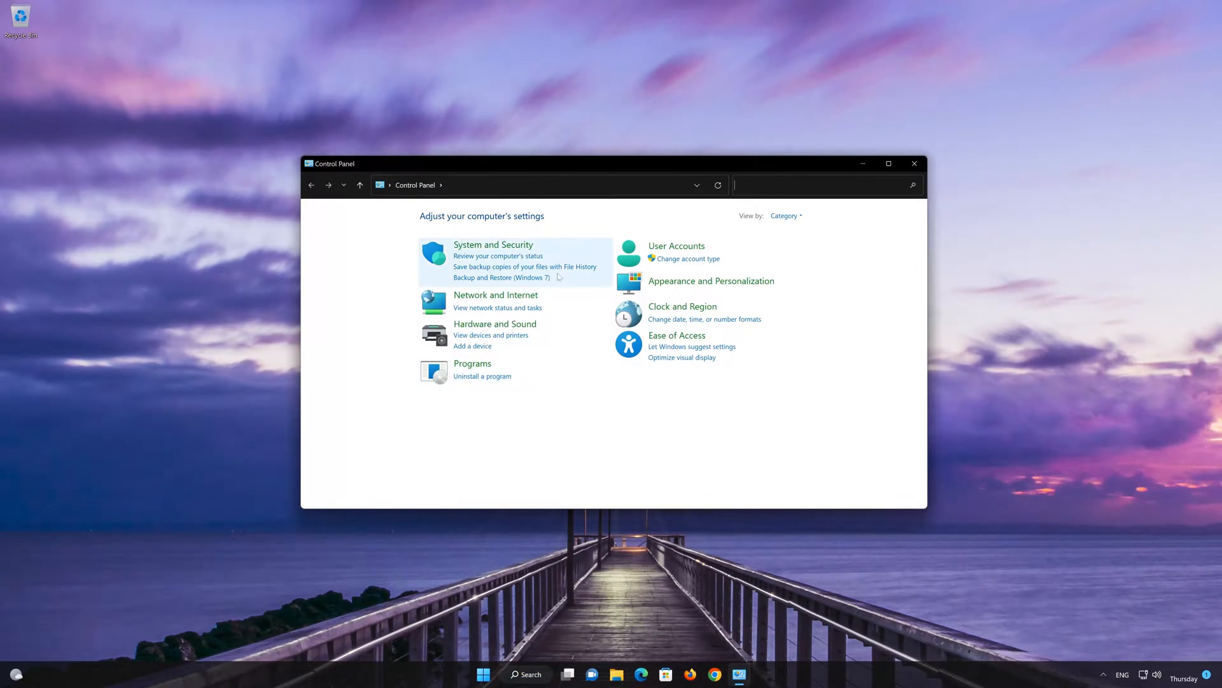
mouse_move(494, 323)
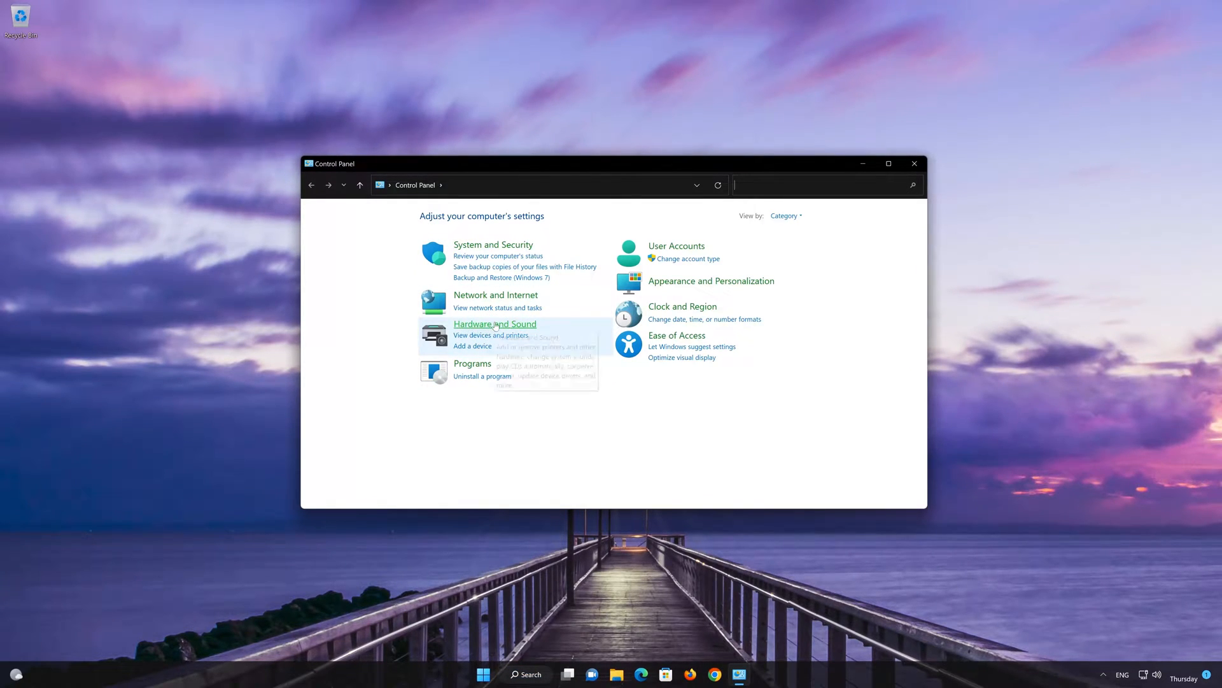
Step: Go through Hardware and Sound > Sound to the Speakers Properties Spatial sound tab
click(494, 323)
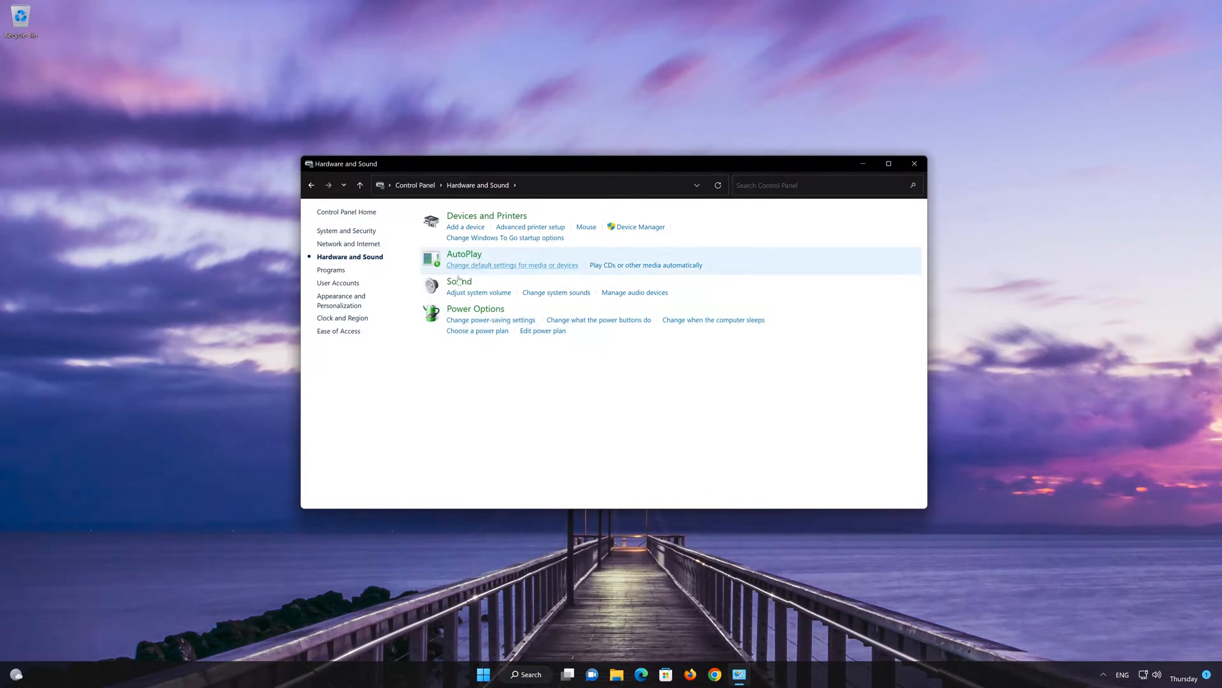
mouse_move(458, 282)
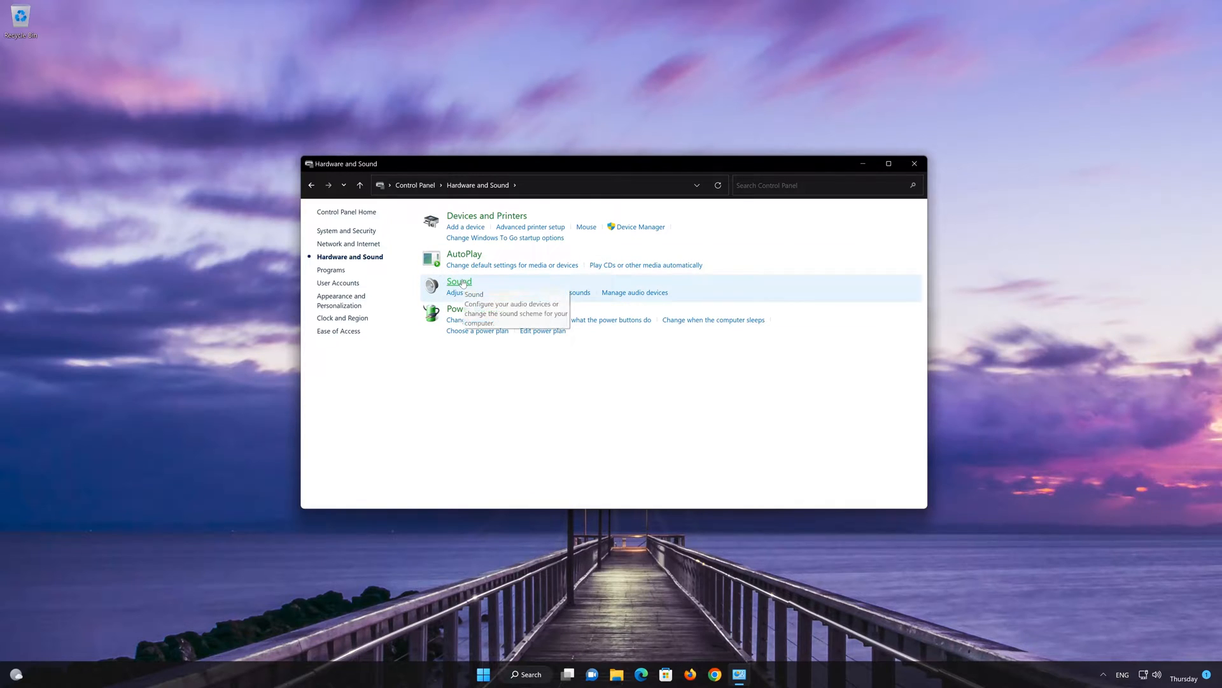
click(460, 280)
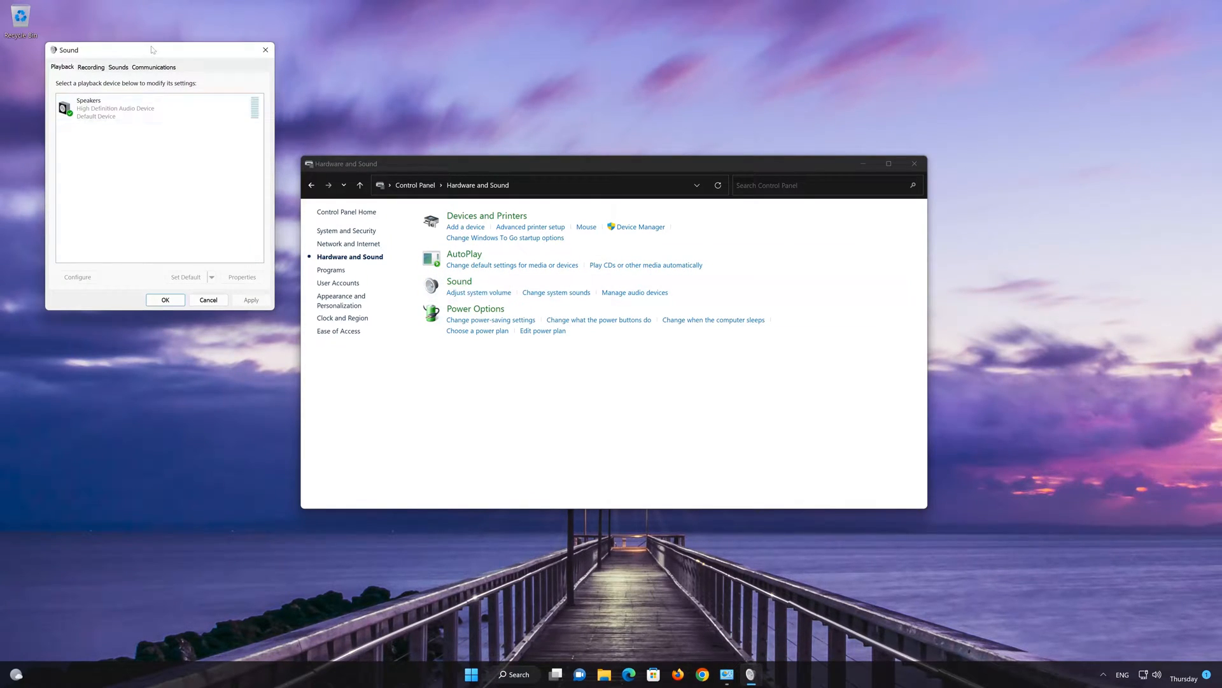
drag(118, 50, 515, 158)
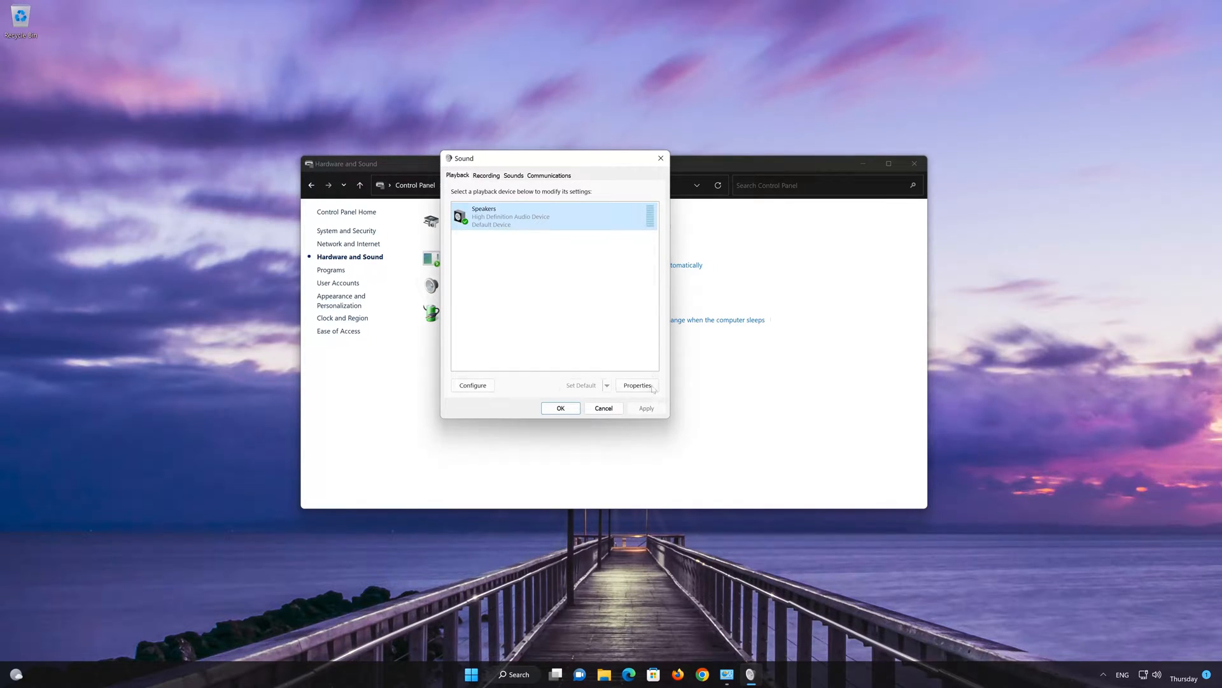
click(637, 385)
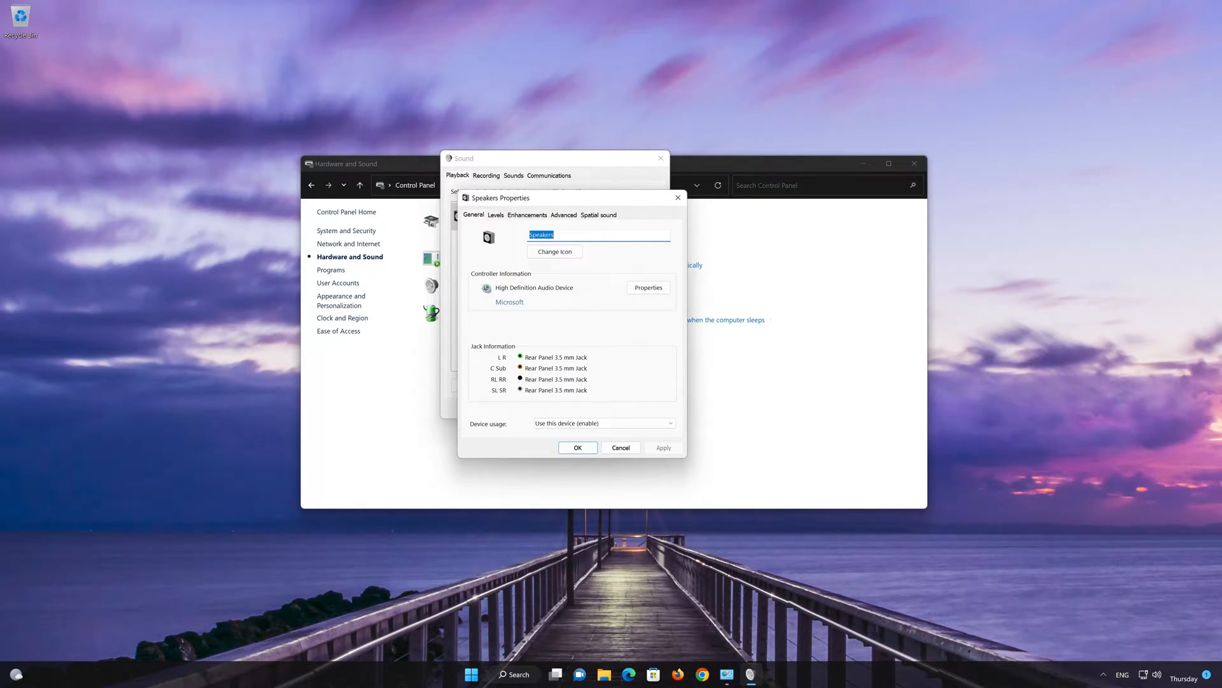
click(598, 214)
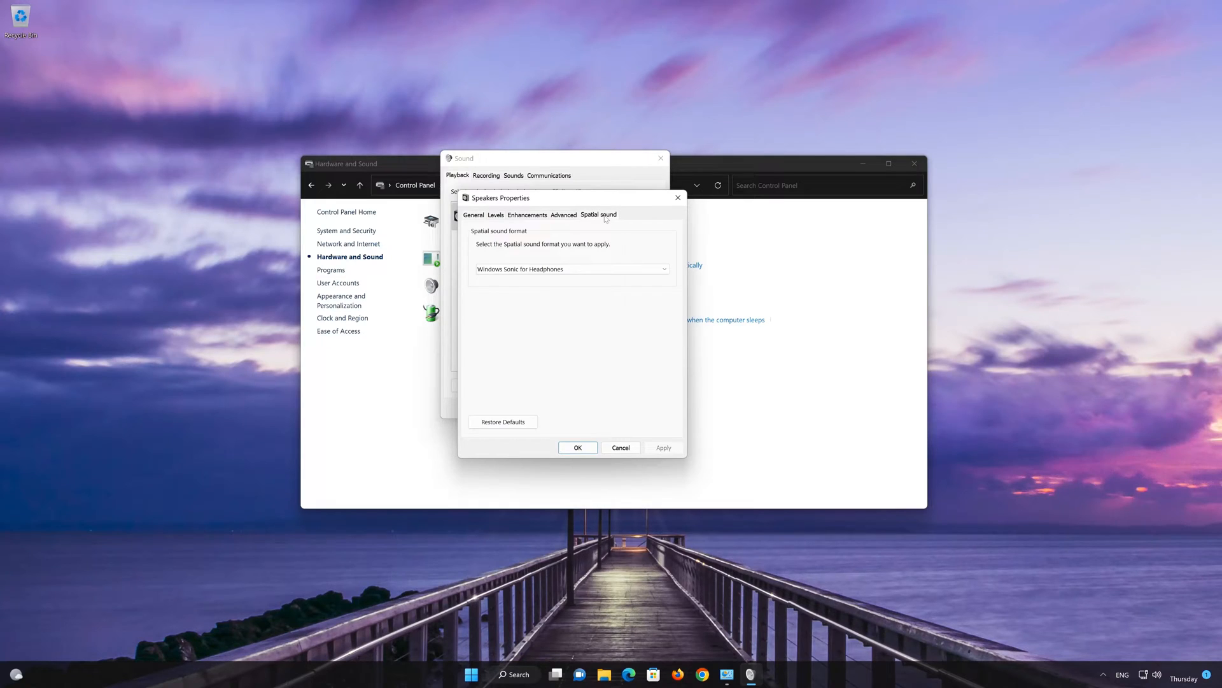
Step: Choose Windows Sonic for Headphones as format and confirm with OK in both dialogs
click(572, 269)
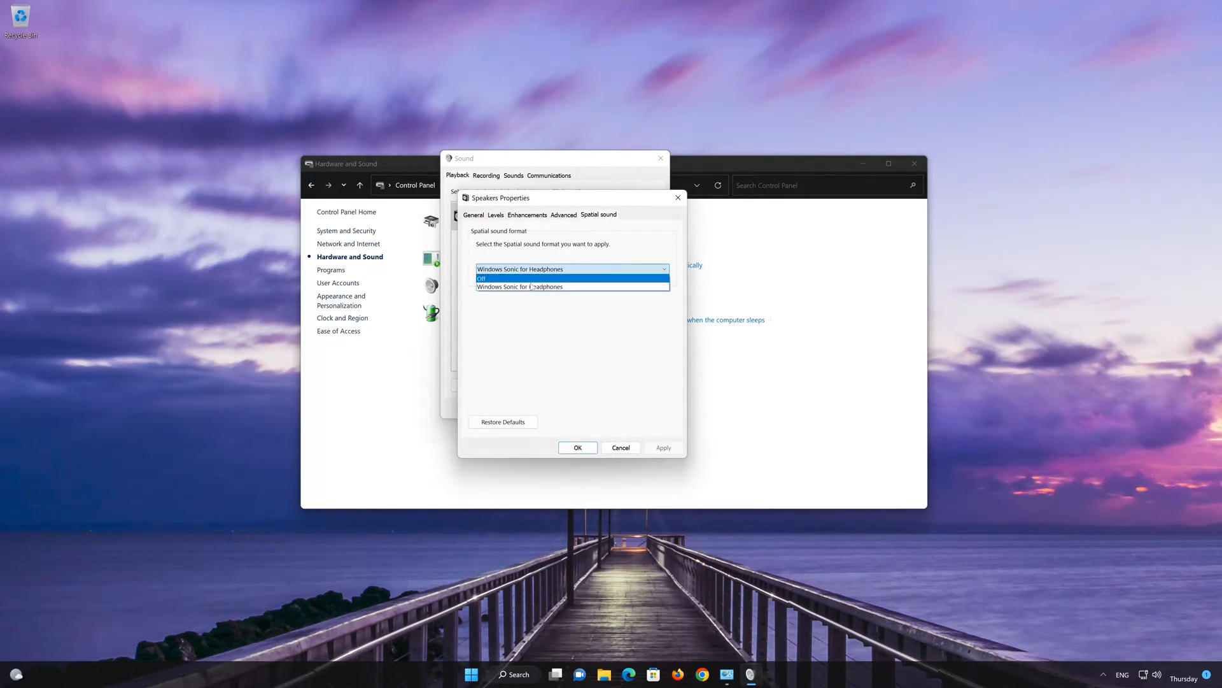
mouse_move(520, 287)
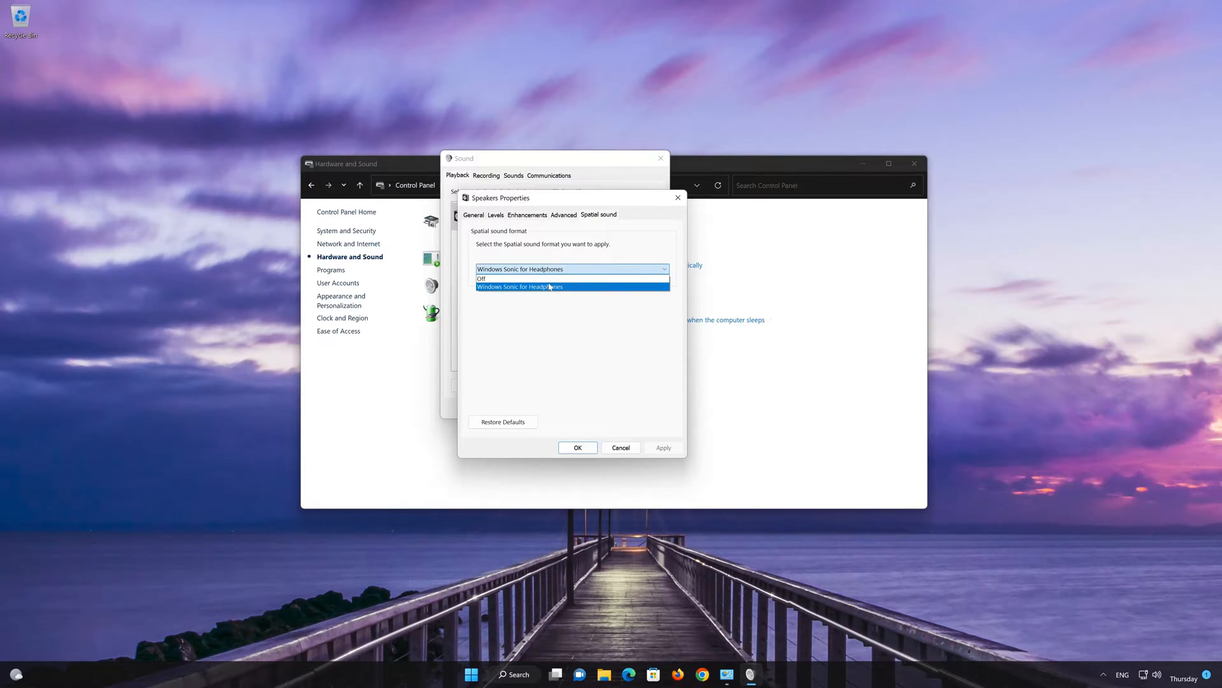
click(518, 286)
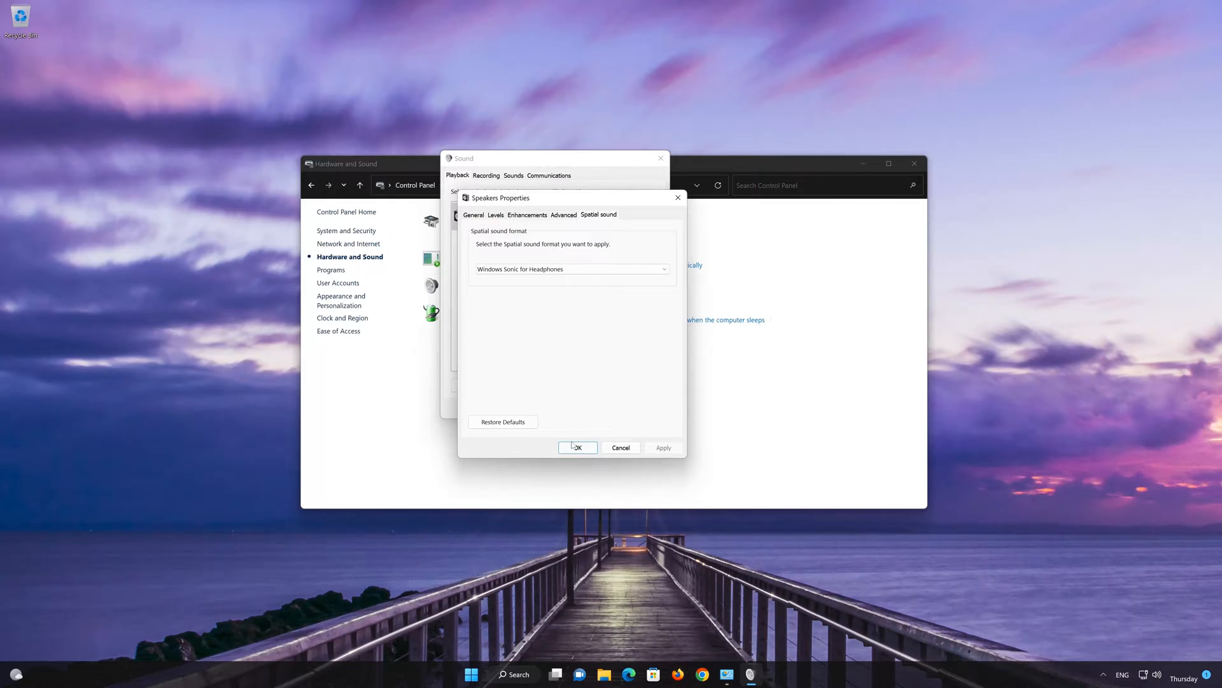
click(576, 447)
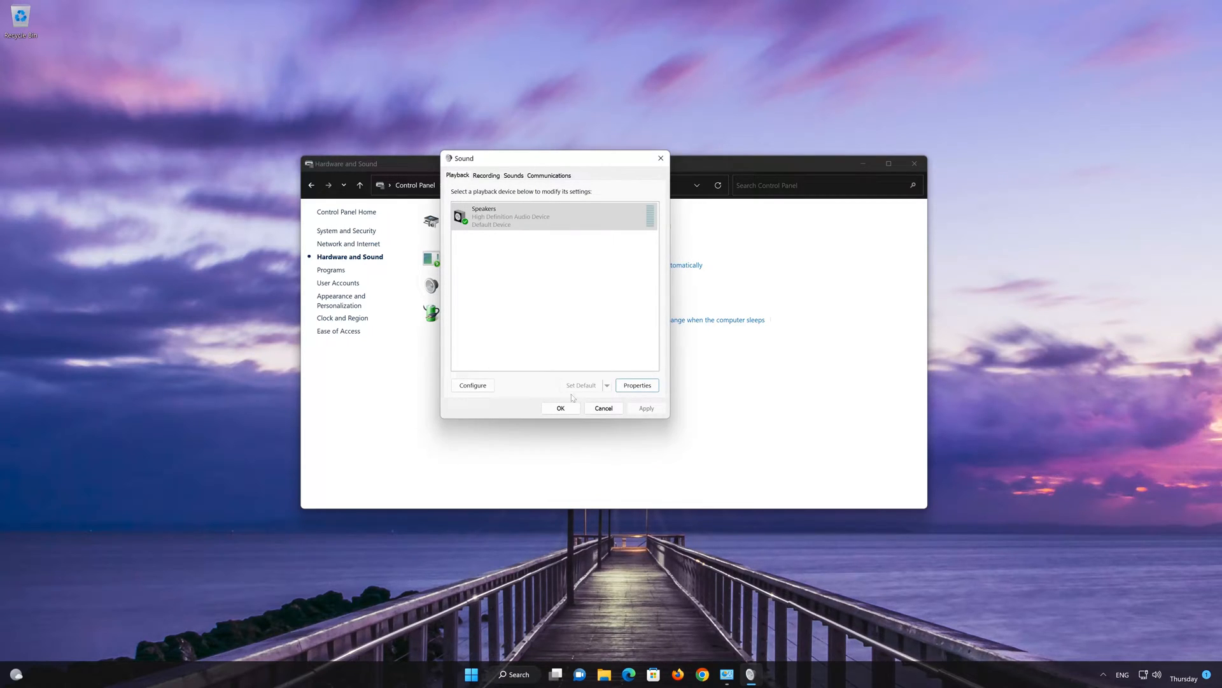
click(603, 407)
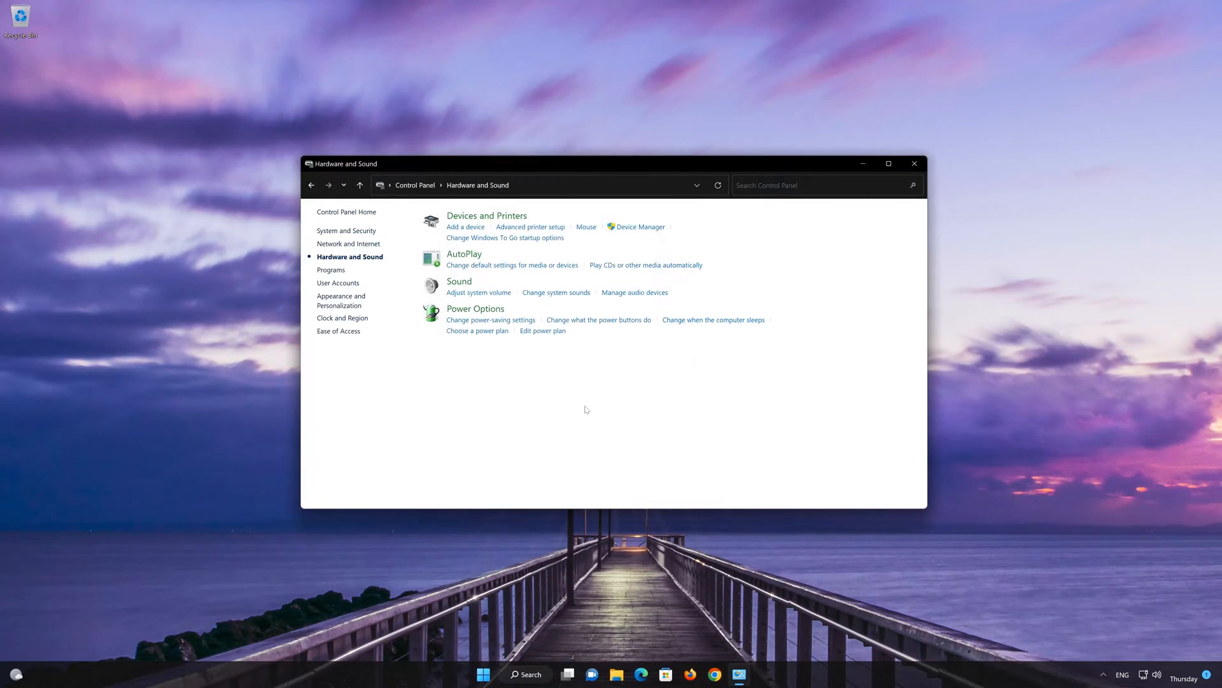